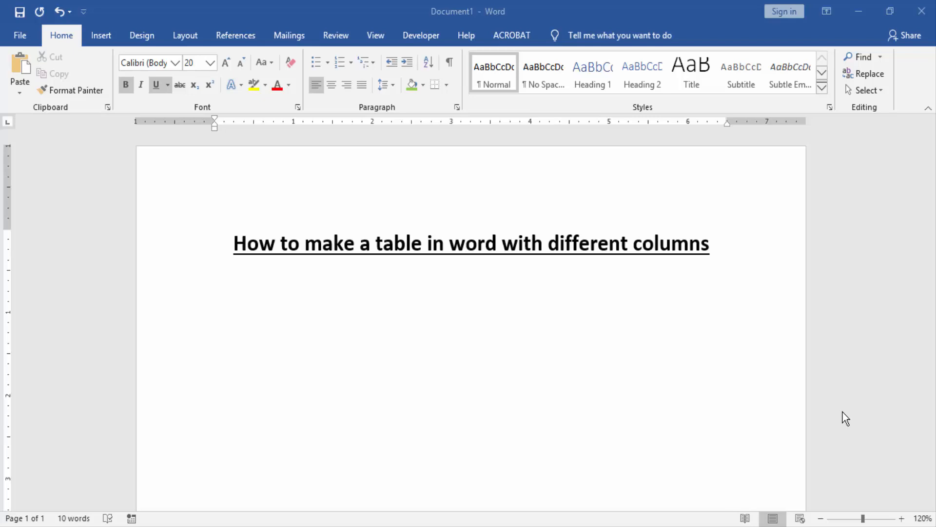
{"action": "mouse_move", "coordinate": [384, 299]}
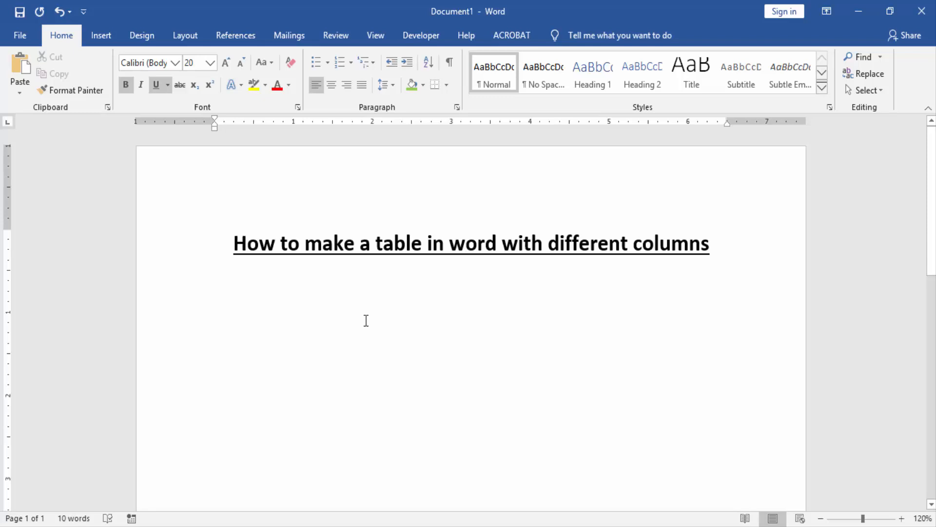
- Insert an empty 4x4 table on a new line directly under the title
{"action": "left_click", "coordinate": [215, 282]}
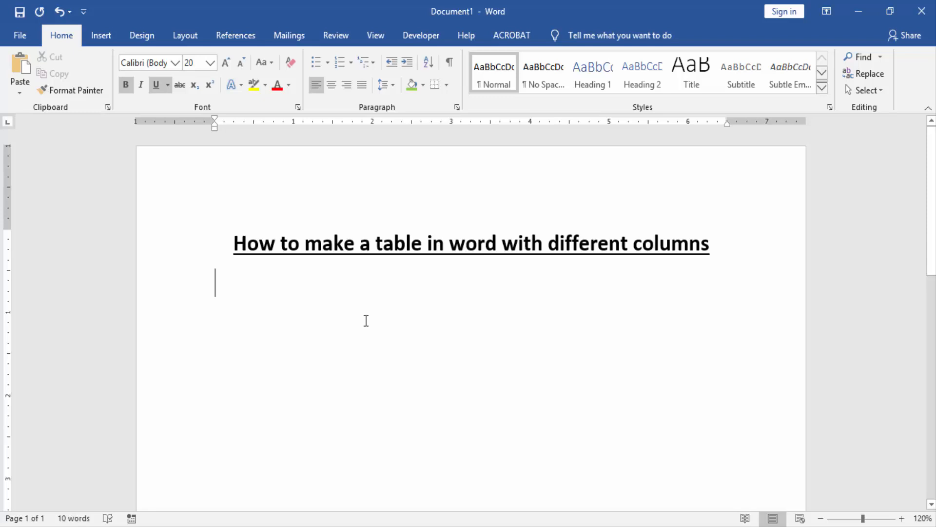
{"action": "left_click", "coordinate": [824, 518]}
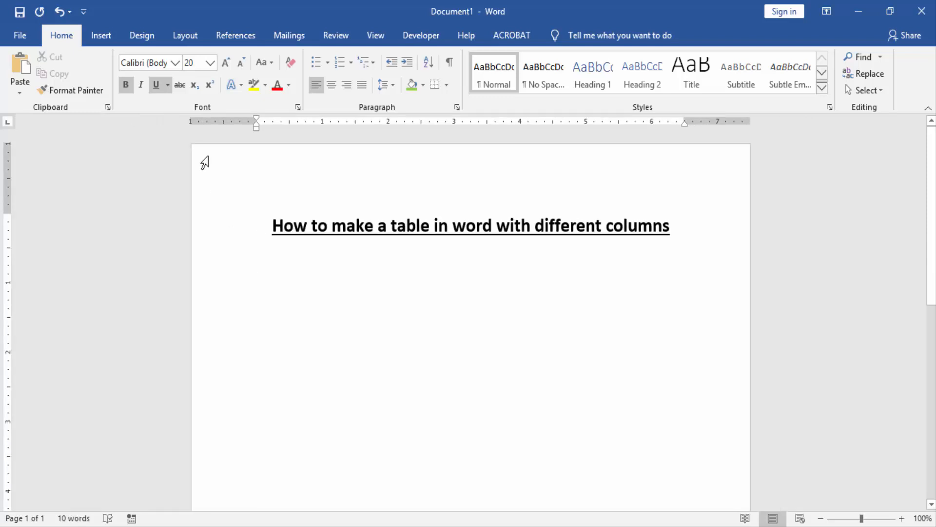
{"action": "left_click", "coordinate": [101, 35]}
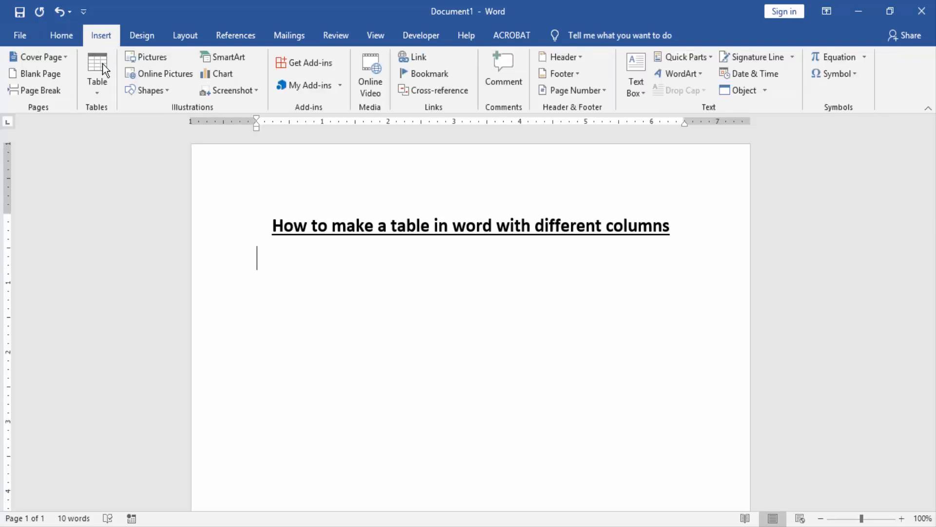
{"action": "left_click", "coordinate": [96, 67]}
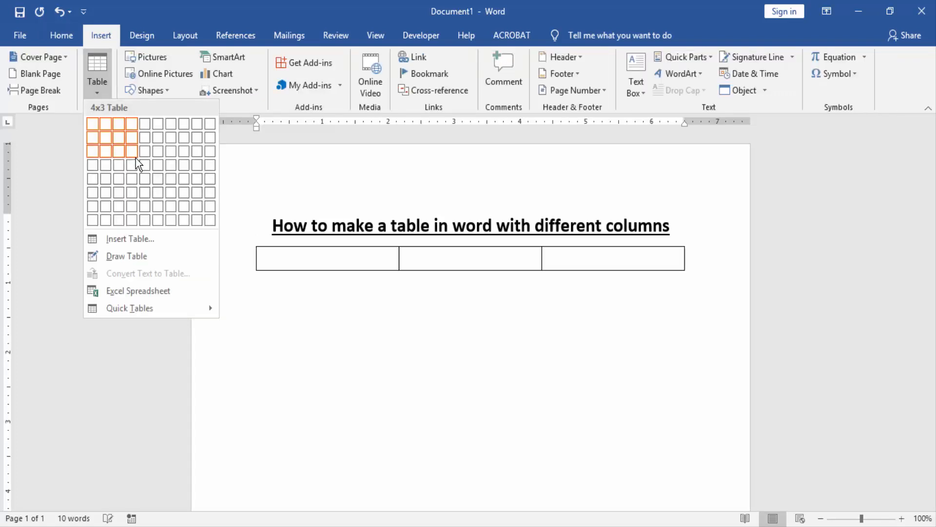
{"action": "left_click", "coordinate": [137, 151]}
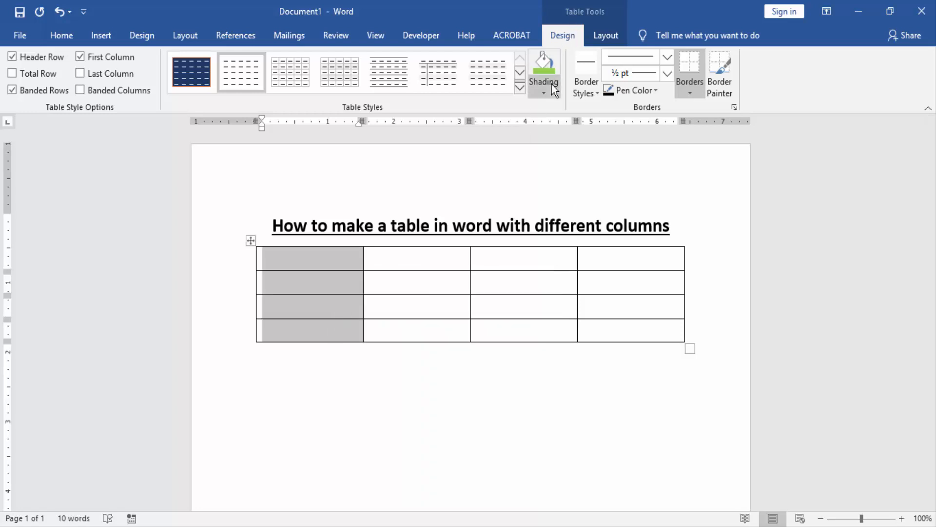
- Shade the four columns orange, green, peach and red from left to right
{"action": "left_click", "coordinate": [543, 93]}
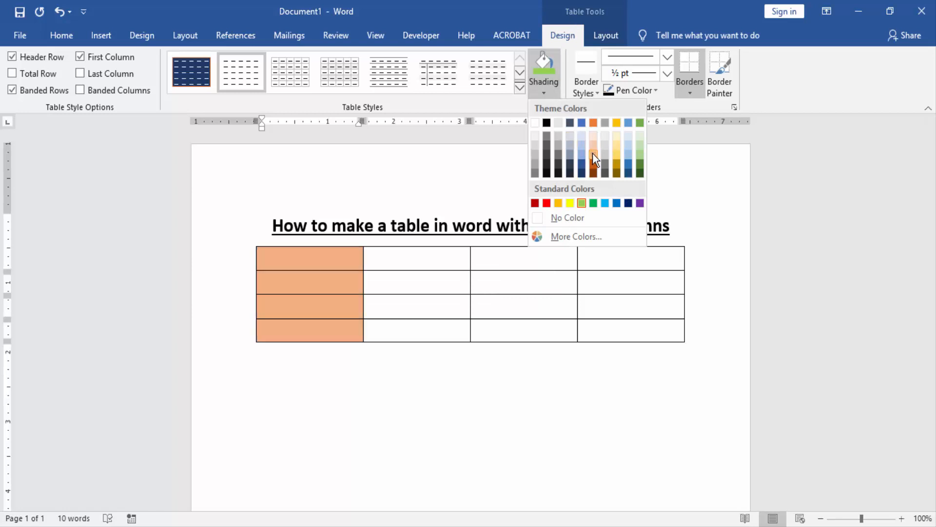
{"action": "left_click", "coordinate": [594, 157]}
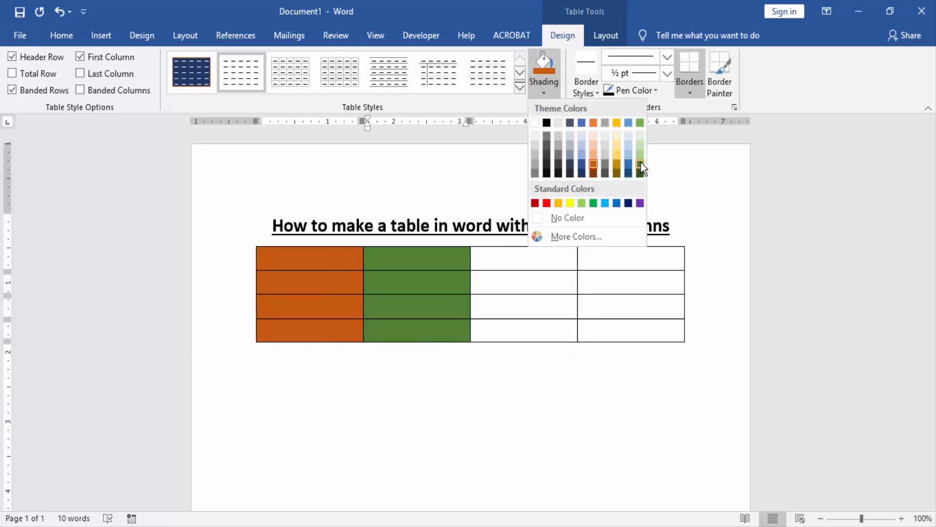
{"action": "left_click", "coordinate": [613, 310]}
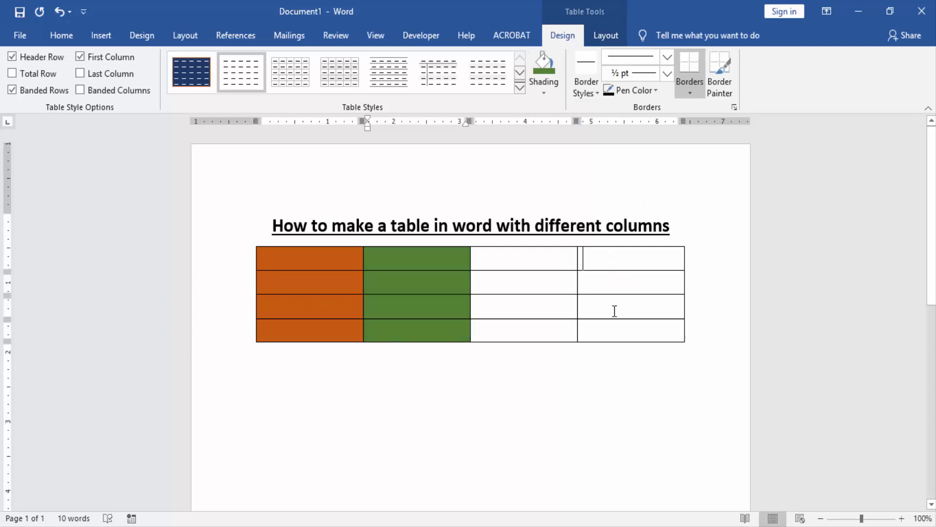
{"action": "left_click", "coordinate": [543, 93]}
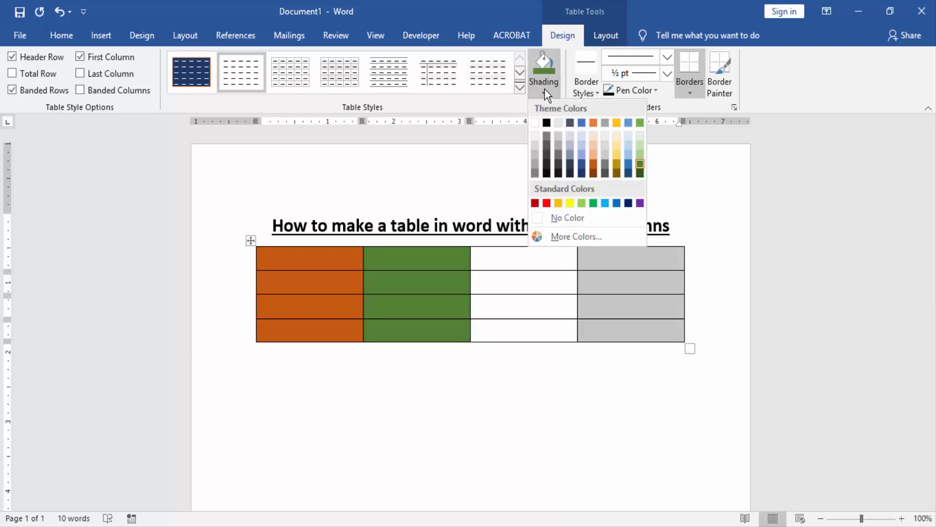
{"action": "left_click", "coordinate": [547, 203]}
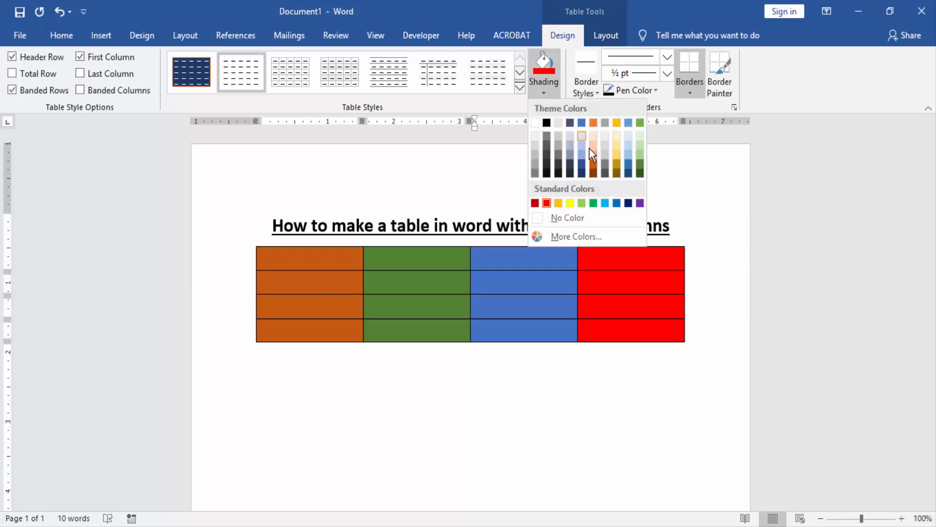
{"action": "left_click", "coordinate": [593, 144]}
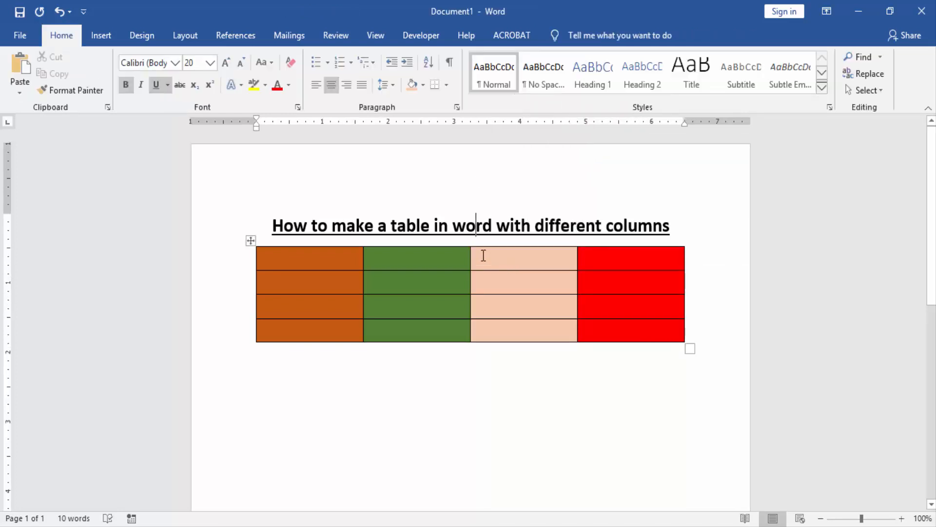
{"action": "left_click", "coordinate": [324, 258]}
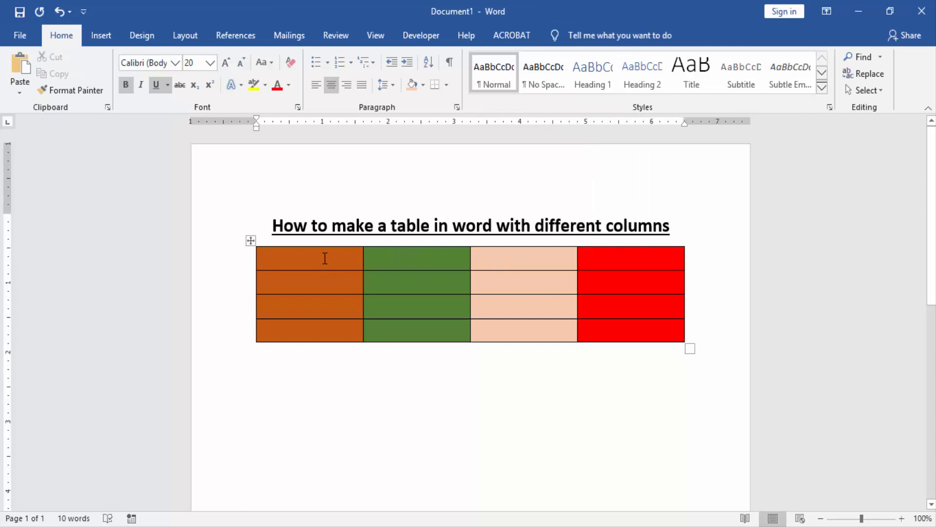
{"action": "left_click", "coordinate": [309, 258]}
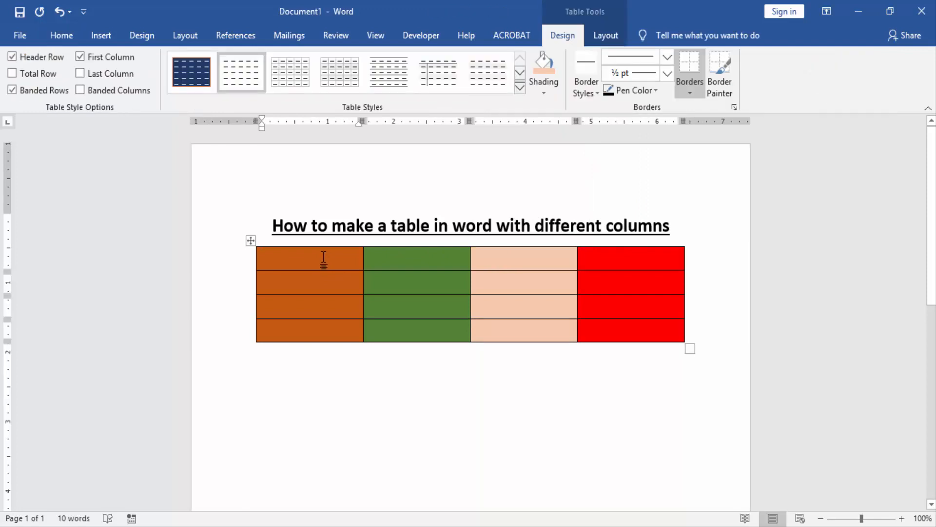